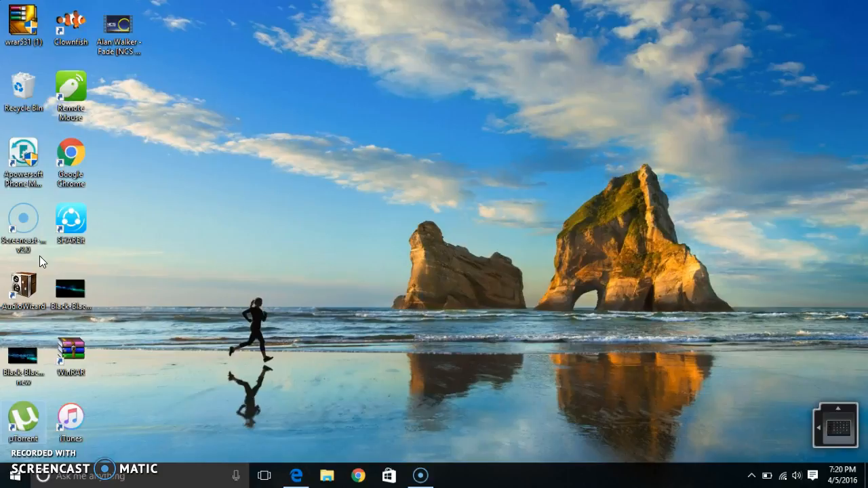
{"action": "mouse_move", "coordinate": [131, 219]}
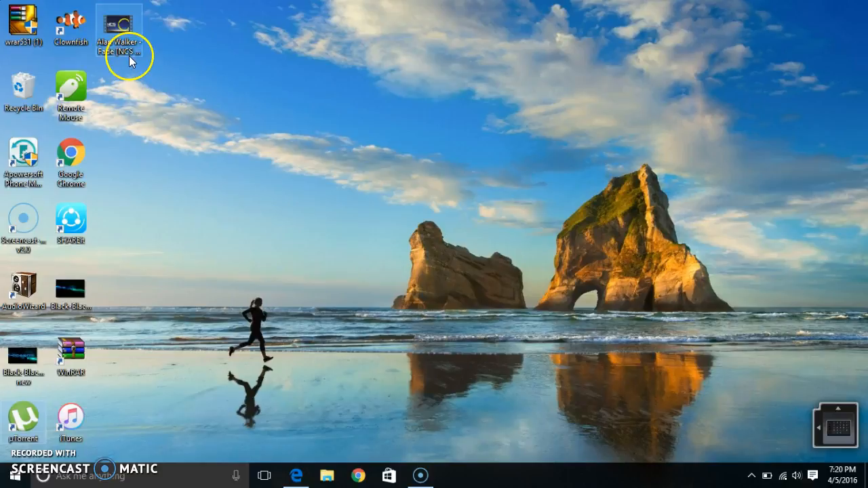
Drag the Alan Walker - Fade MP4 off the desktop and close the earlier savefrom.net window
{"action": "left_click_drag", "start_coordinate": [119, 27], "coordinate": [403, 298]}
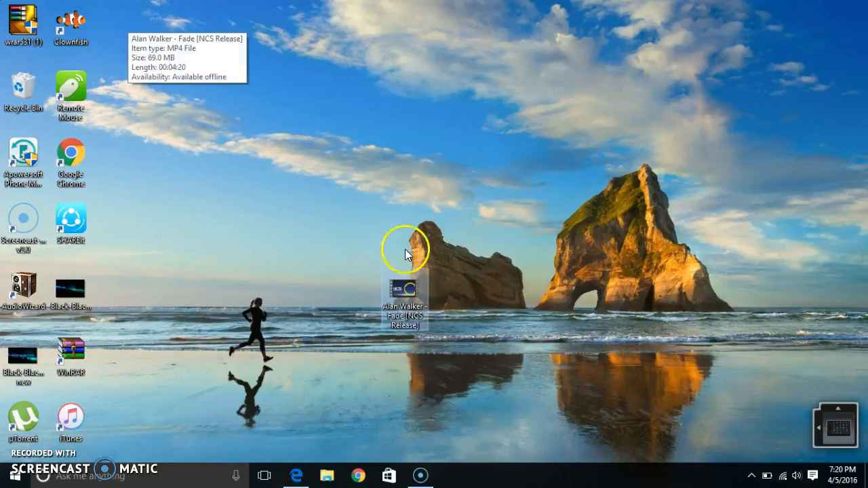
{"action": "mouse_move", "coordinate": [420, 333]}
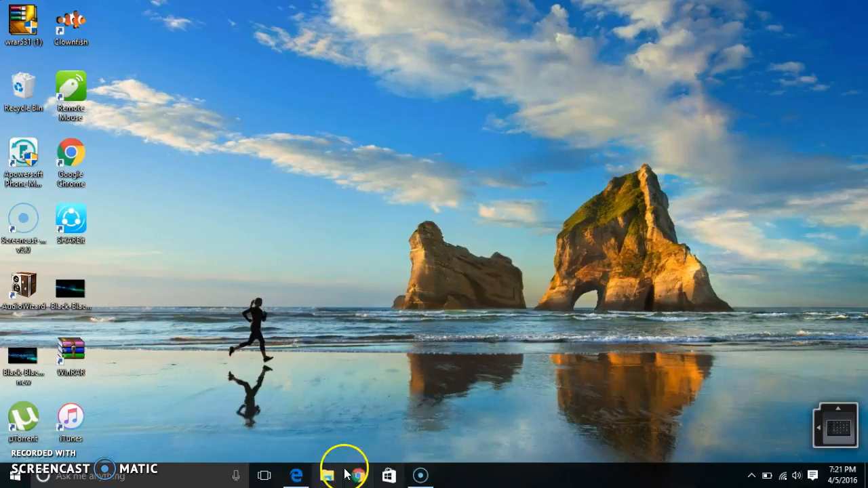
{"action": "mouse_move", "coordinate": [297, 475]}
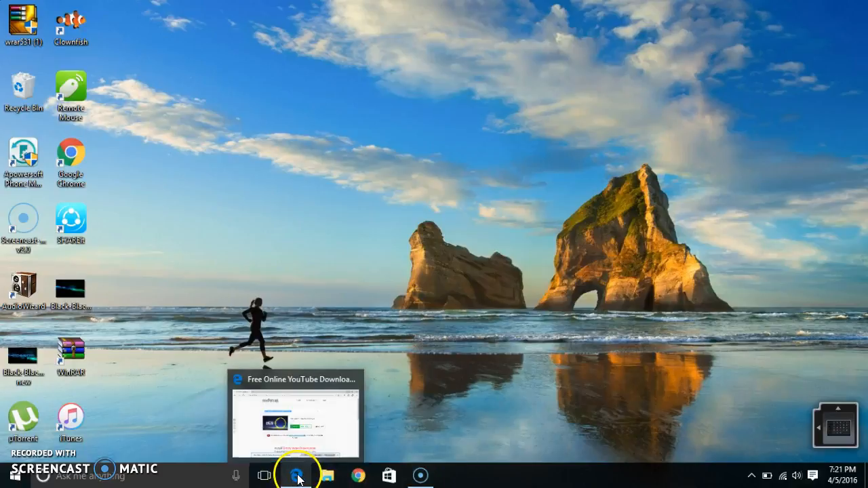
{"action": "left_click", "coordinate": [296, 475]}
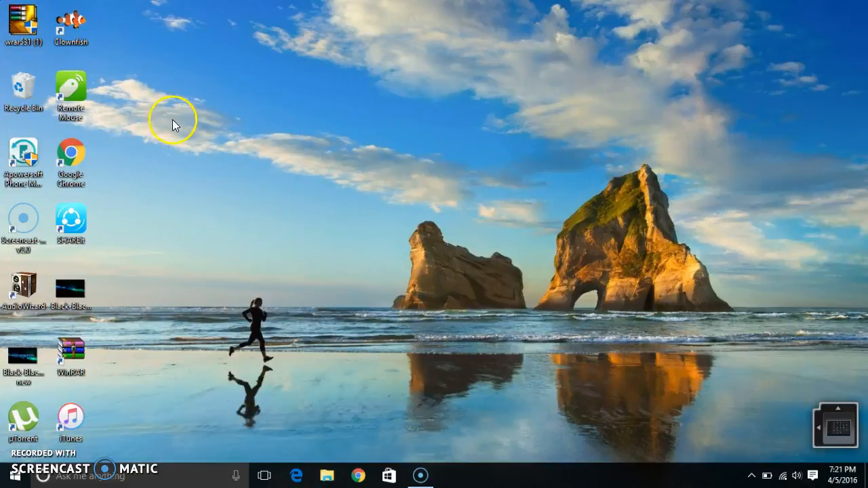
{"action": "mouse_move", "coordinate": [298, 454]}
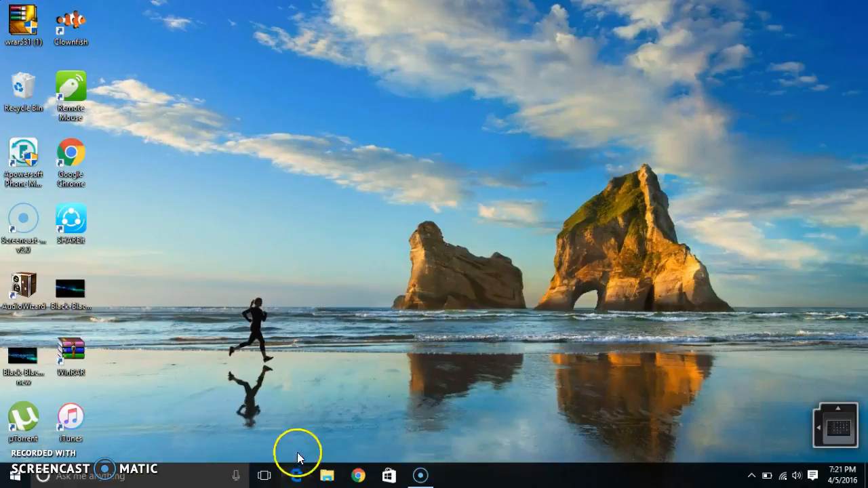
Launch Edge, go to youtube.com and open the Alan Walker - Fade [NCS Release] video
{"action": "left_click", "coordinate": [296, 475]}
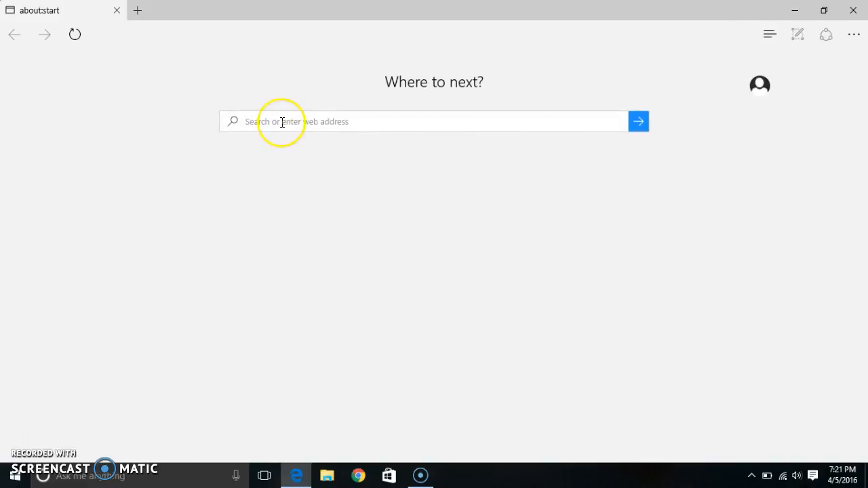
{"action": "type", "text": "you."}
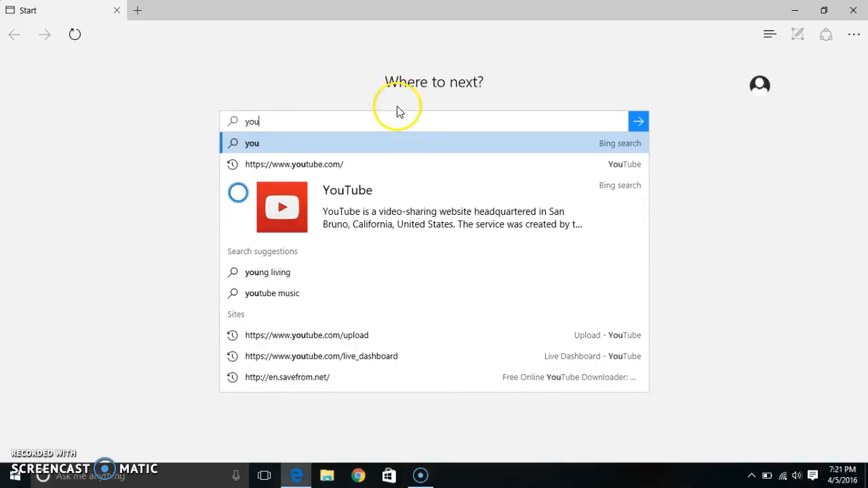
{"action": "left_click", "coordinate": [293, 164]}
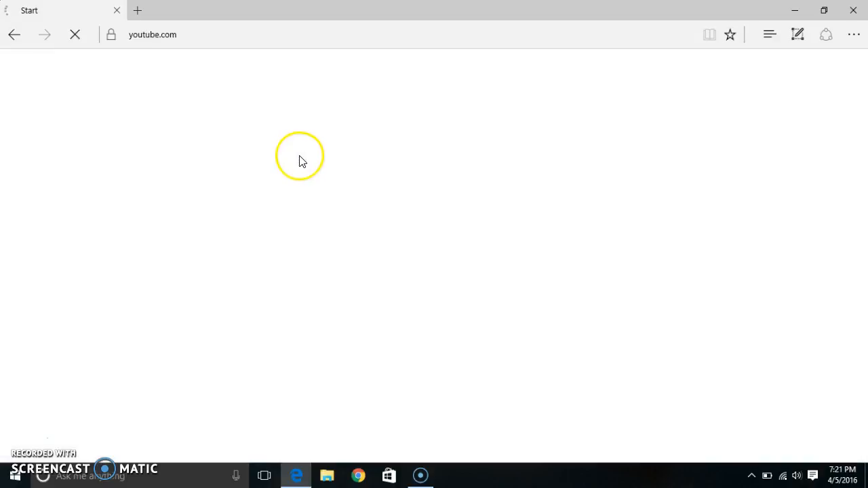
{"action": "mouse_move", "coordinate": [119, 111]}
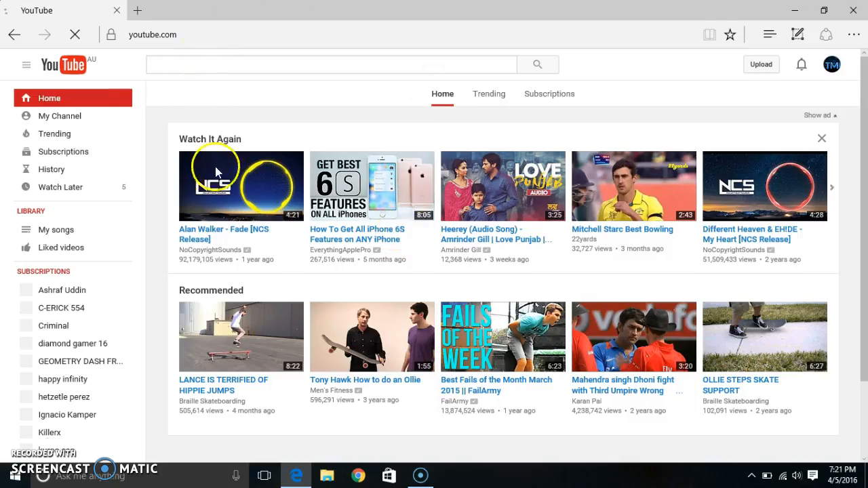
{"action": "scroll", "scroll_direction": "down", "scroll_amount": 3}
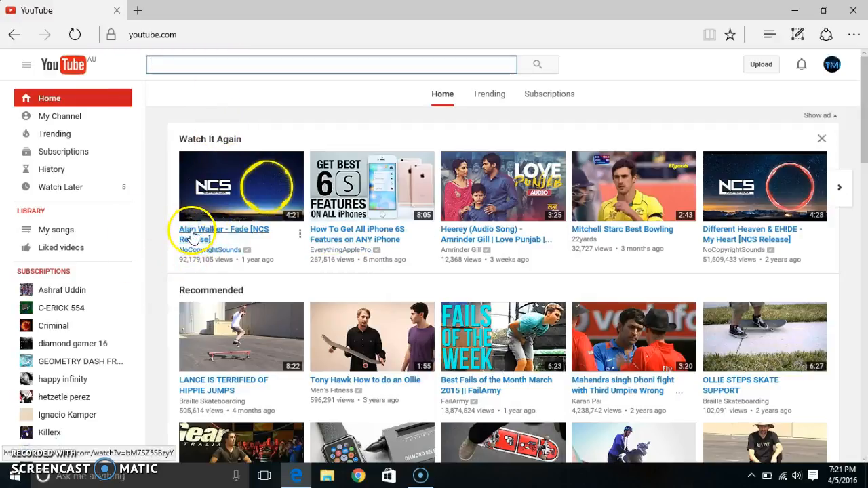
{"action": "left_click", "coordinate": [223, 233]}
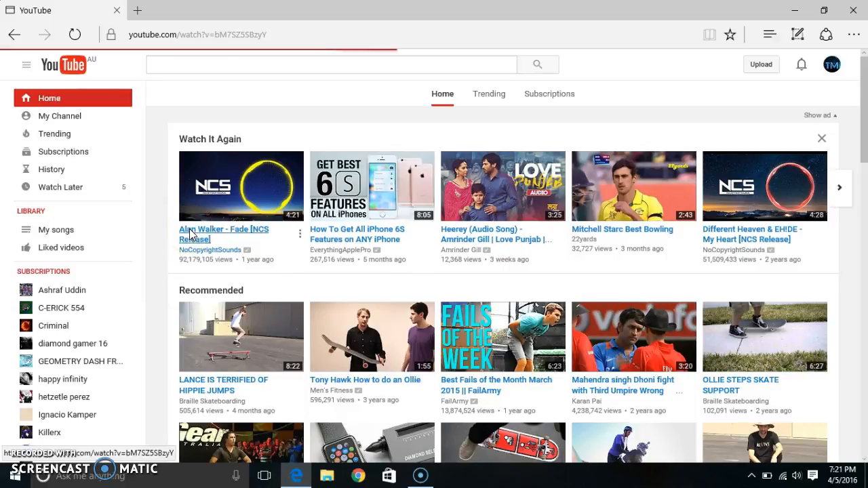
{"action": "left_click", "coordinate": [224, 234]}
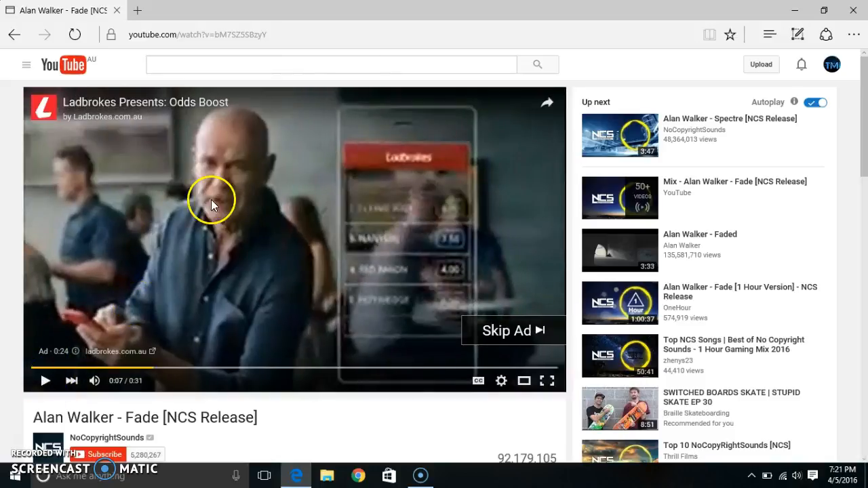
{"action": "mouse_move", "coordinate": [359, 20]}
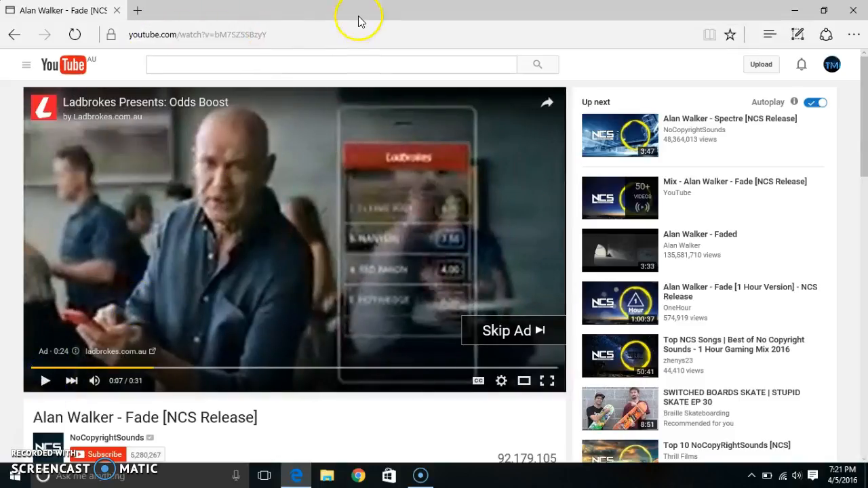
Select the video's full YouTube URL in the address bar for editing
{"action": "left_click", "coordinate": [217, 34]}
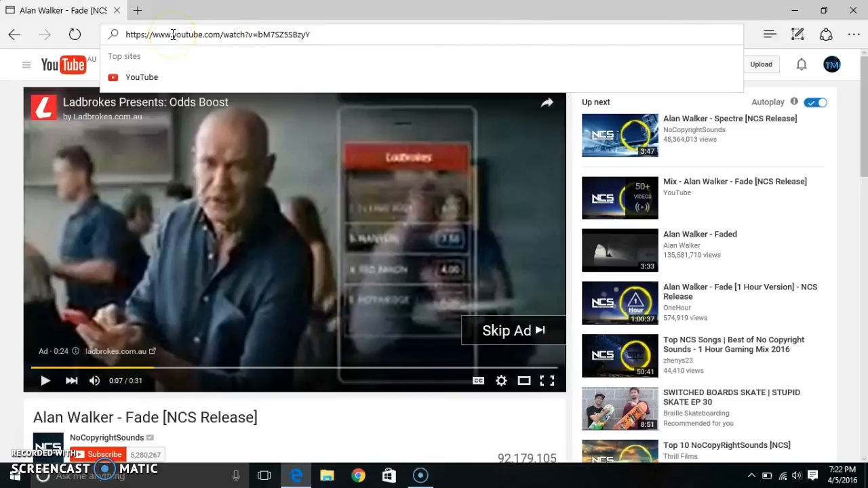
{"action": "mouse_move", "coordinate": [381, 31]}
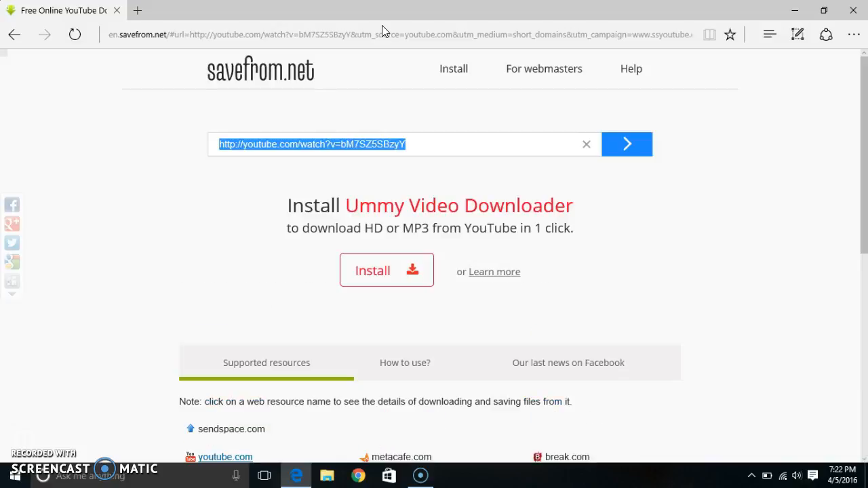
Start downloading Alan Walker - Fade as a 720p MP4 from savefrom.net
{"action": "left_click", "coordinate": [626, 144]}
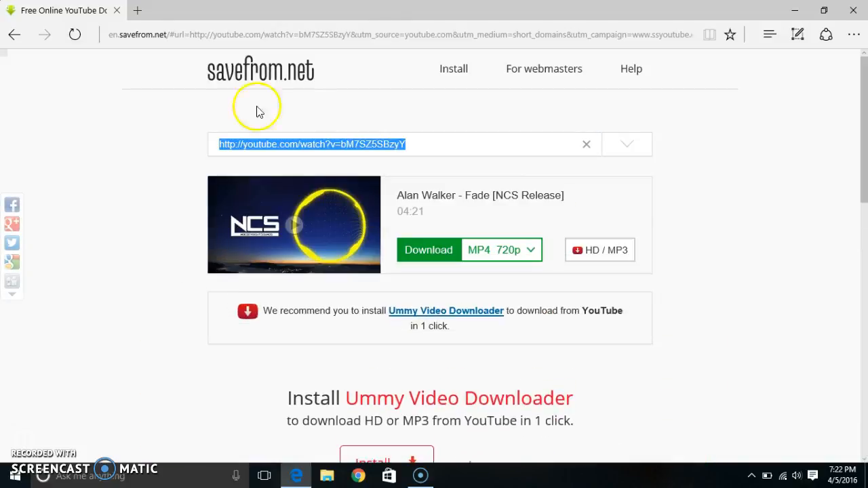
{"action": "left_click", "coordinate": [428, 249]}
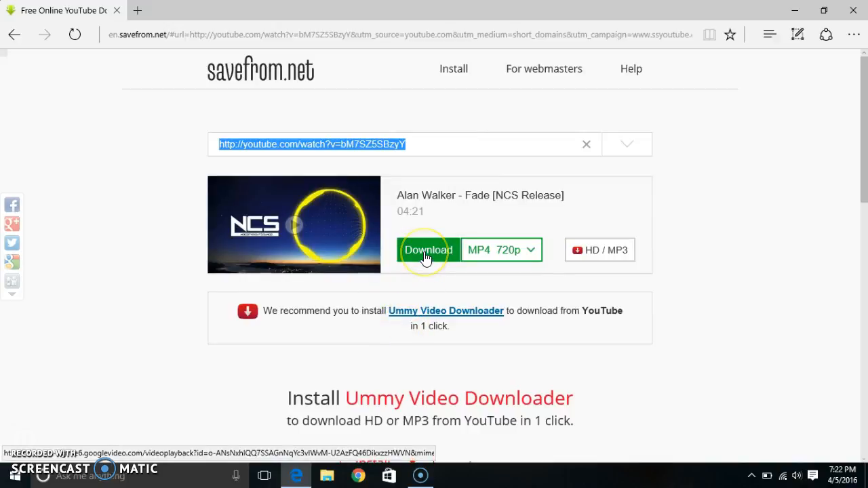
{"action": "left_click", "coordinate": [428, 250]}
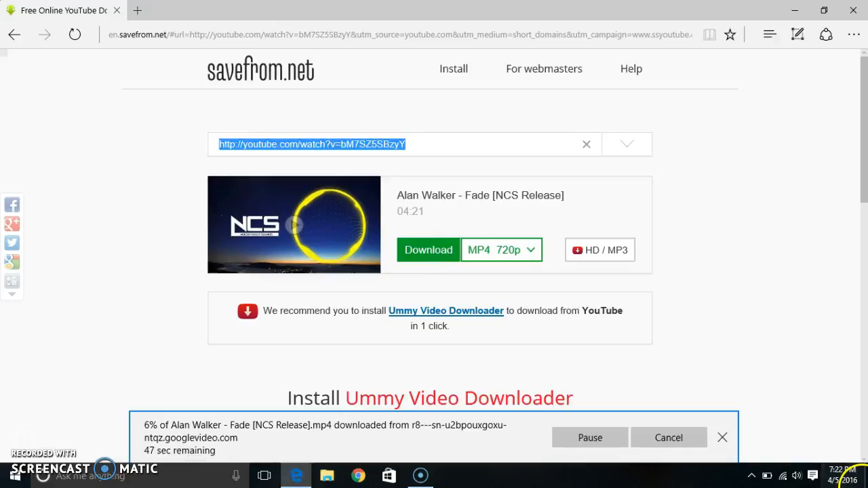
{"action": "left_click", "coordinate": [836, 476]}
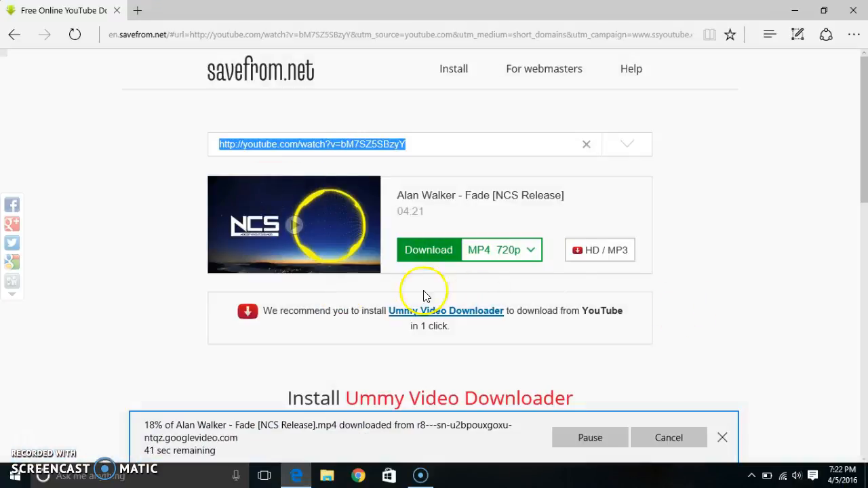
{"action": "mouse_move", "coordinate": [257, 261]}
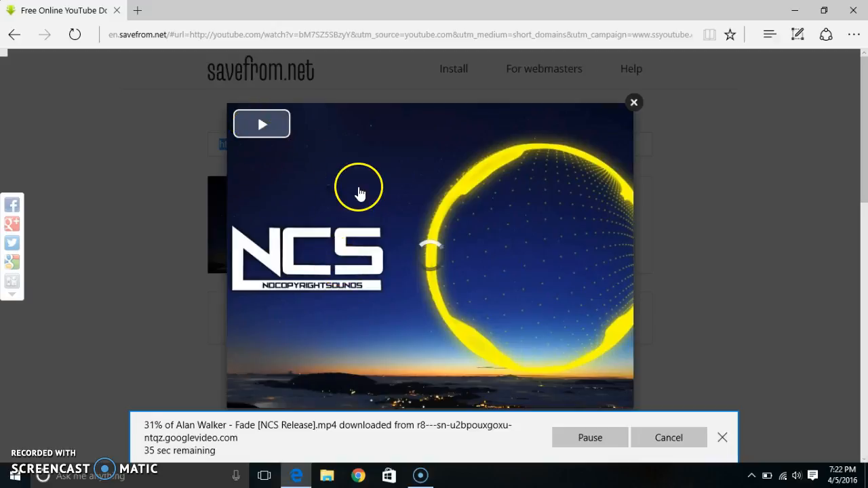
Play the savefrom.net video preview until the MP4 finishes, then close the preview
{"action": "left_click", "coordinate": [261, 124]}
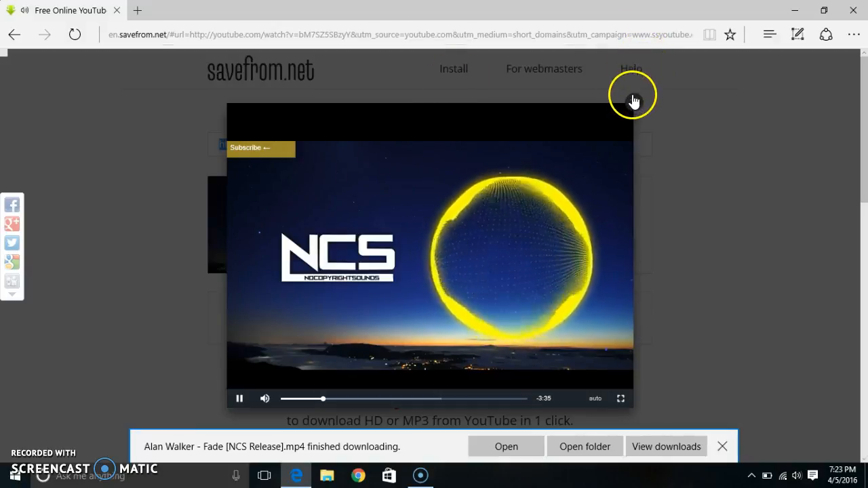
{"action": "left_click", "coordinate": [632, 94]}
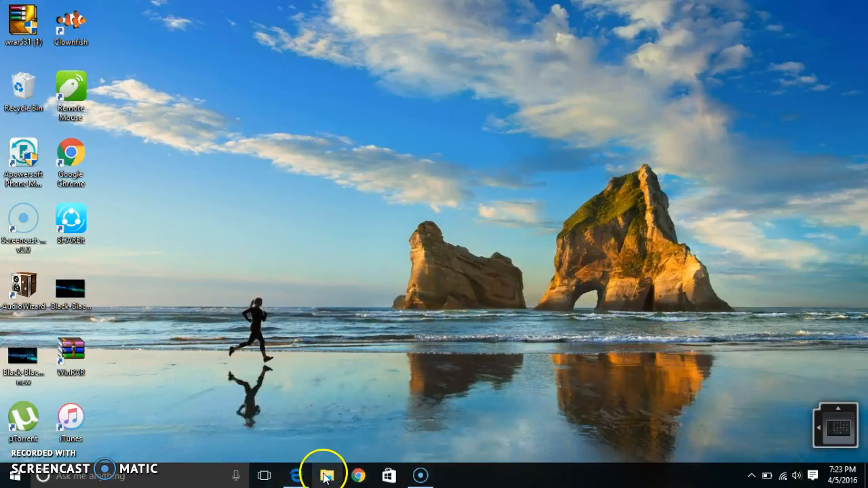
Open Downloads via the File Explorer jump list, move the Alan Walker - Fade MP4 to the desktop, close Explorer
{"action": "right_click", "coordinate": [326, 475]}
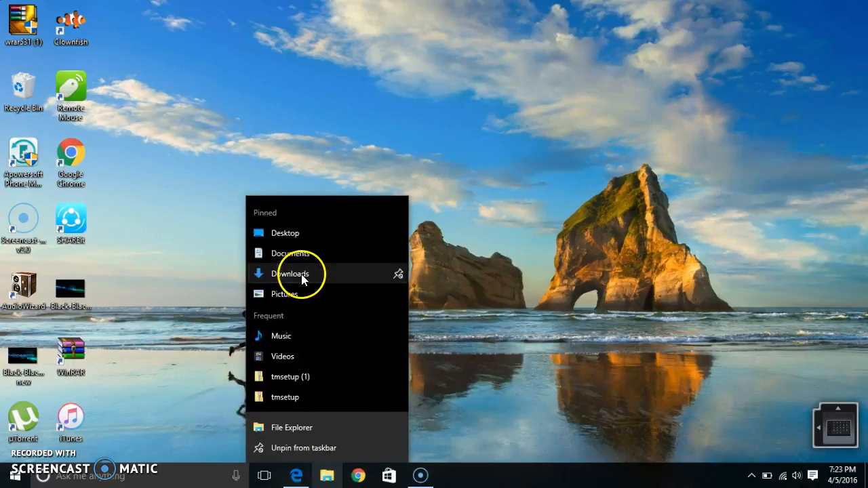
{"action": "left_click", "coordinate": [289, 274]}
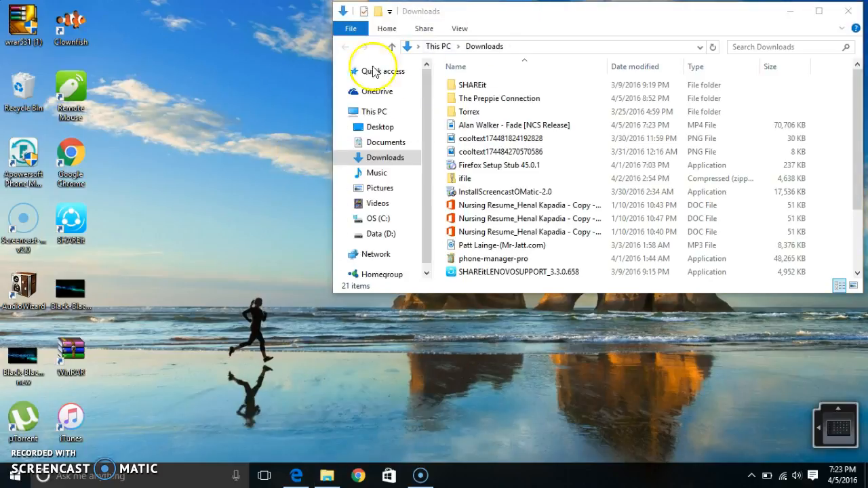
{"action": "left_click", "coordinate": [515, 125]}
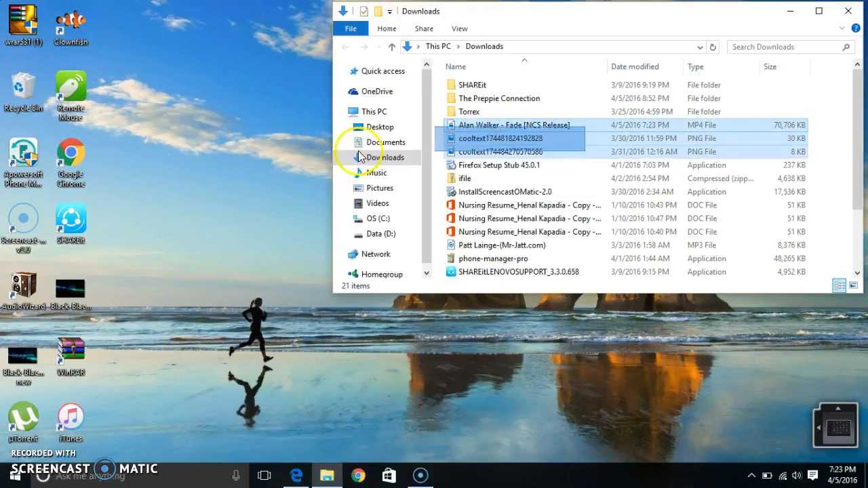
{"action": "double_click", "coordinate": [514, 125]}
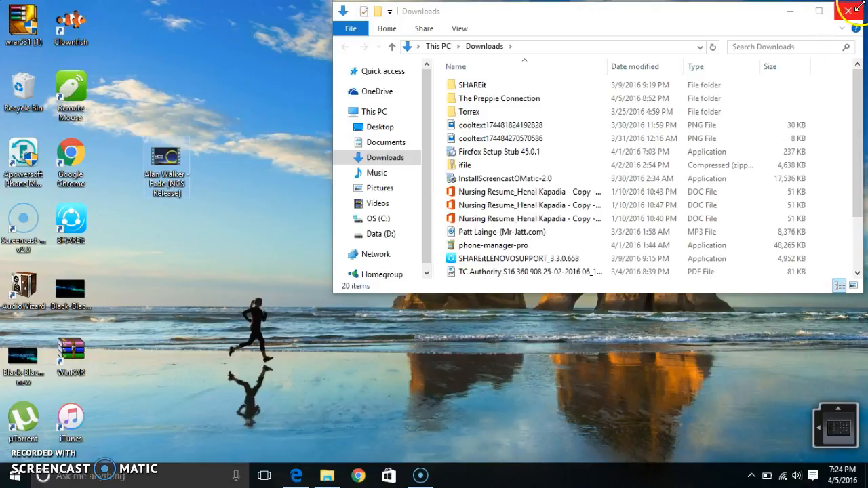
{"action": "left_click", "coordinate": [854, 10]}
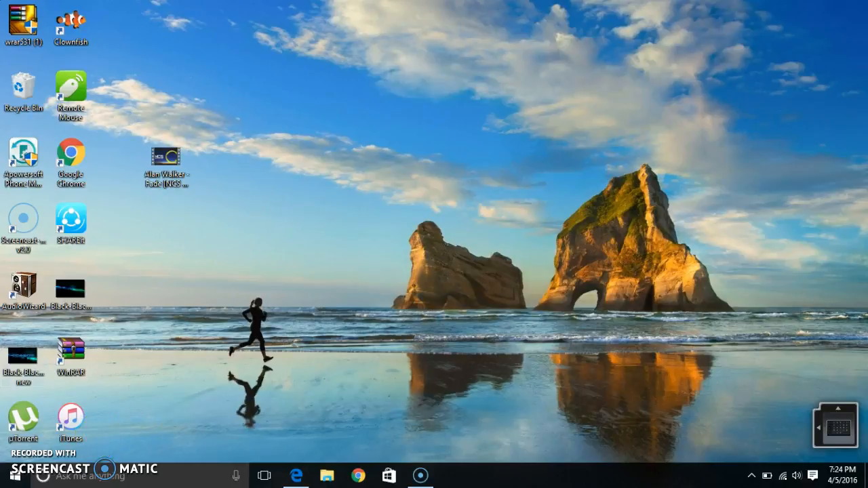
{"action": "left_click", "coordinate": [165, 156]}
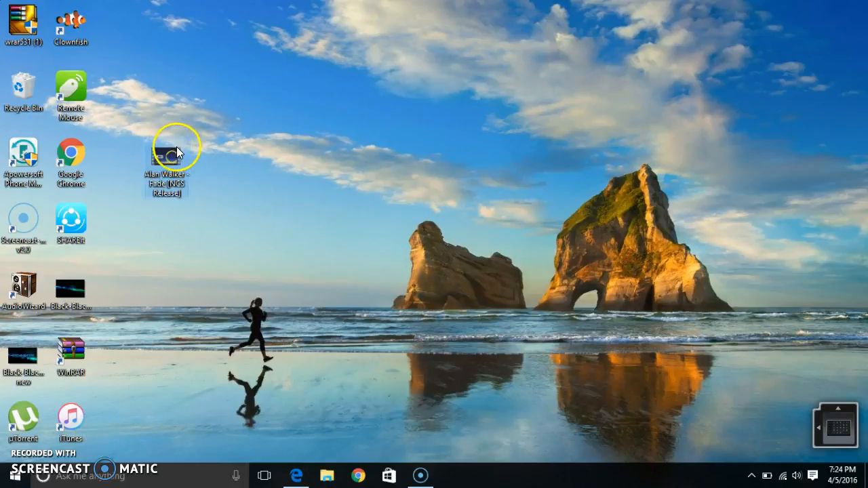
{"action": "mouse_move", "coordinate": [183, 192]}
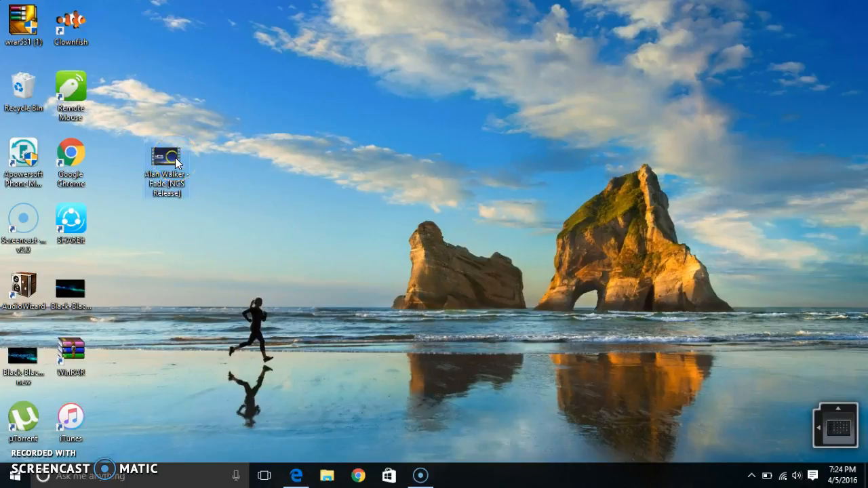
{"action": "mouse_move", "coordinate": [175, 163]}
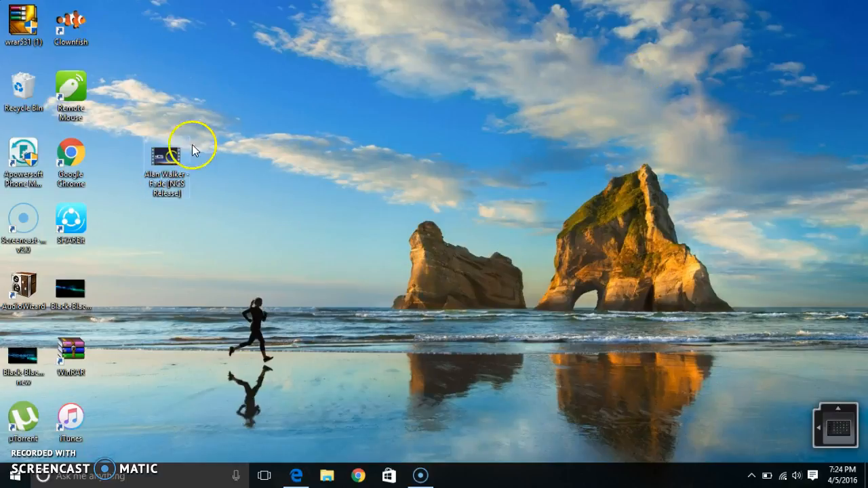
{"action": "double_click", "coordinate": [165, 156]}
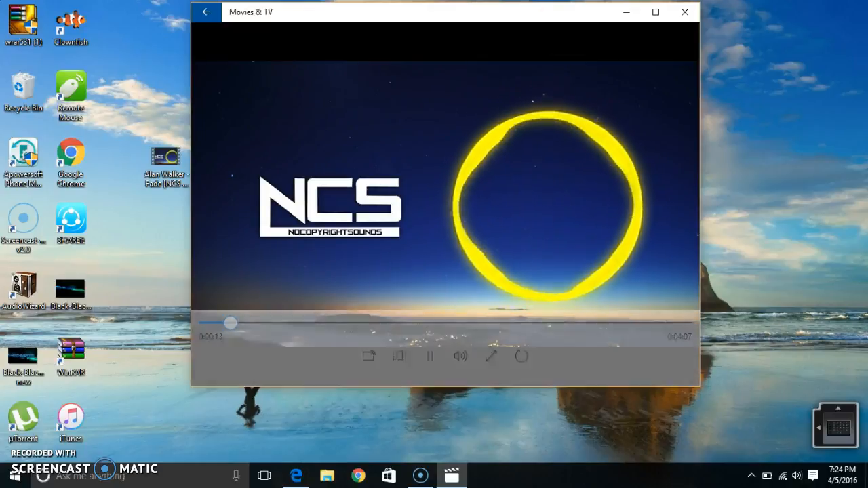
{"action": "left_click", "coordinate": [685, 12]}
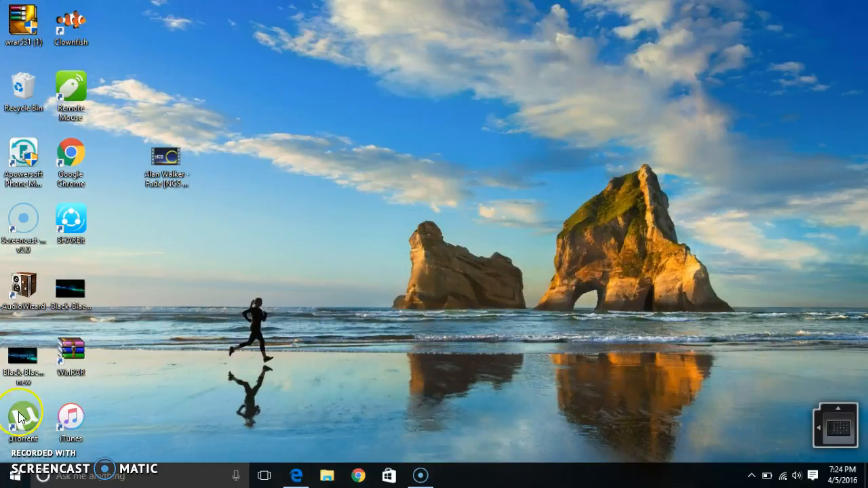